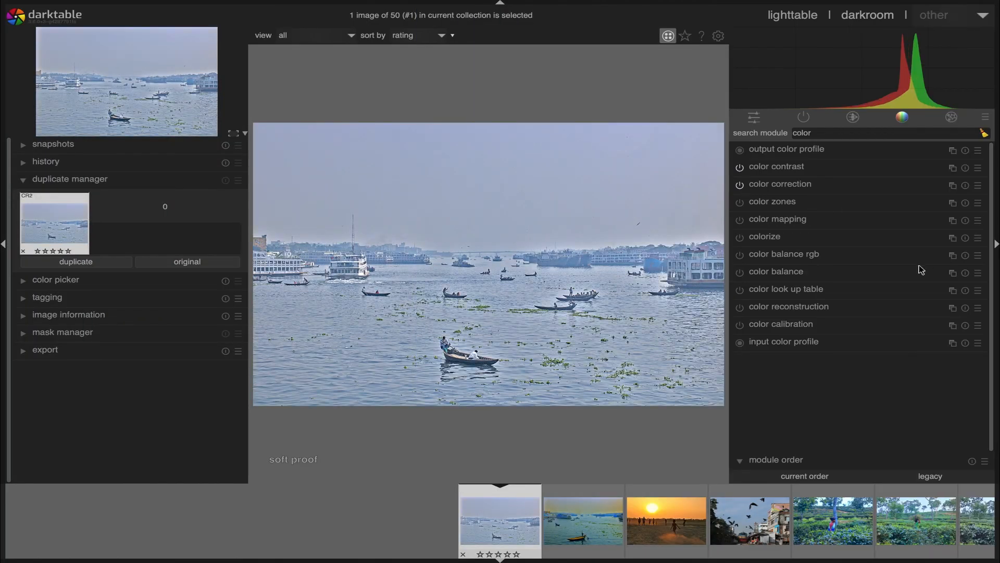
# Desaturate the river scene with color correction, saturation near 0.03, and shift its shadow toning point.
pyautogui.click(780, 184)
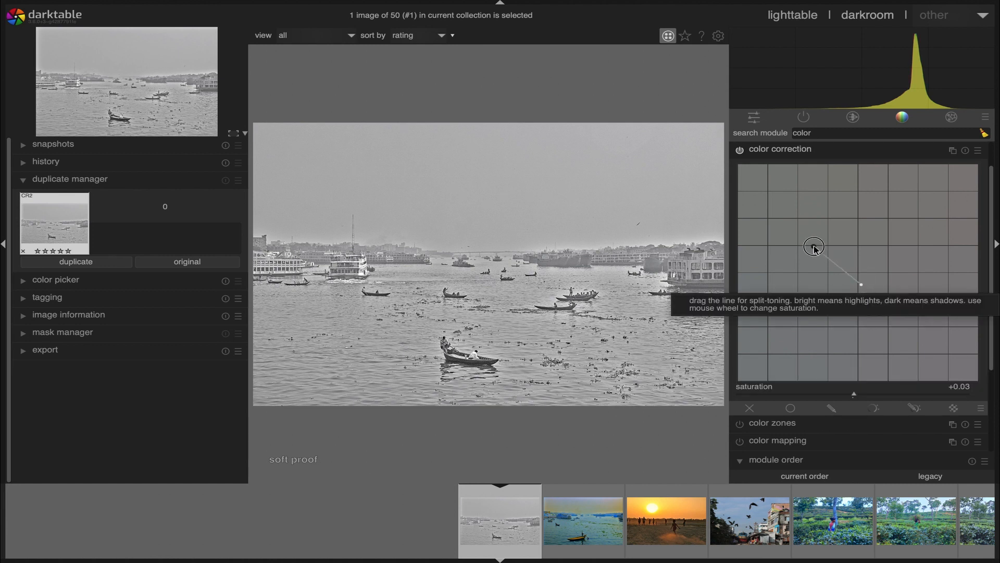
pyautogui.moveTo(814, 248); pyautogui.dragTo(815, 302)
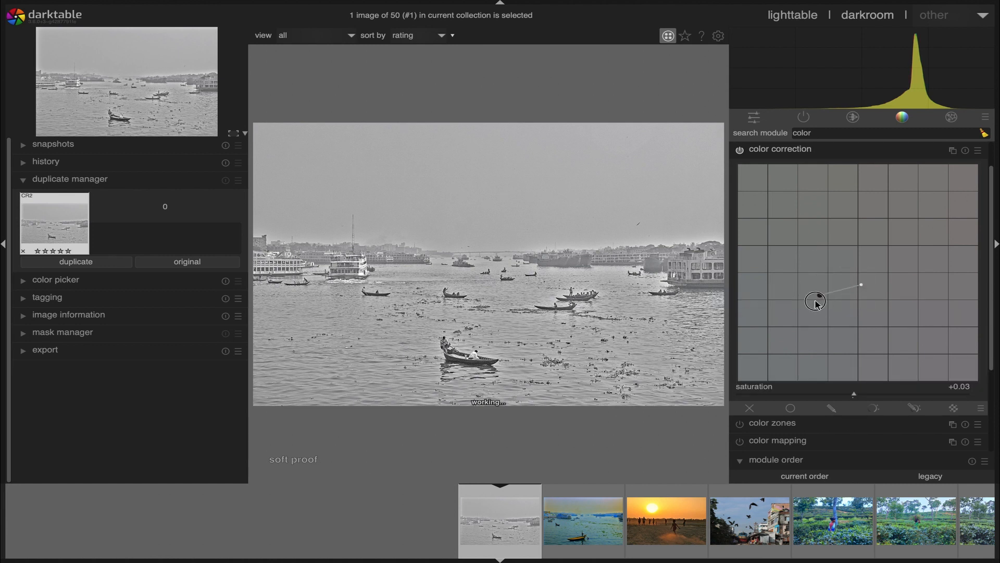
pyautogui.moveTo(810, 306)
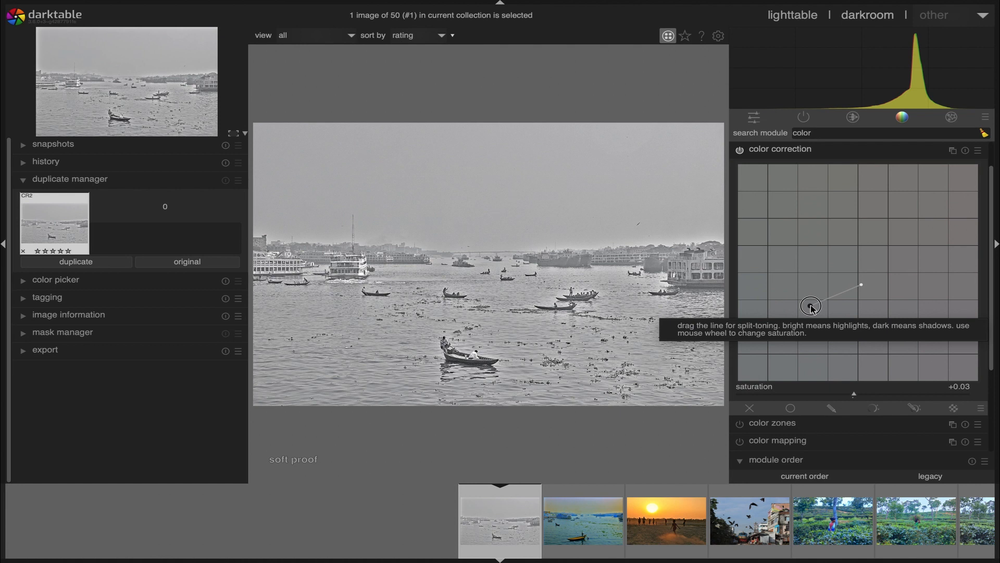
pyautogui.moveTo(812, 305); pyautogui.dragTo(877, 283)
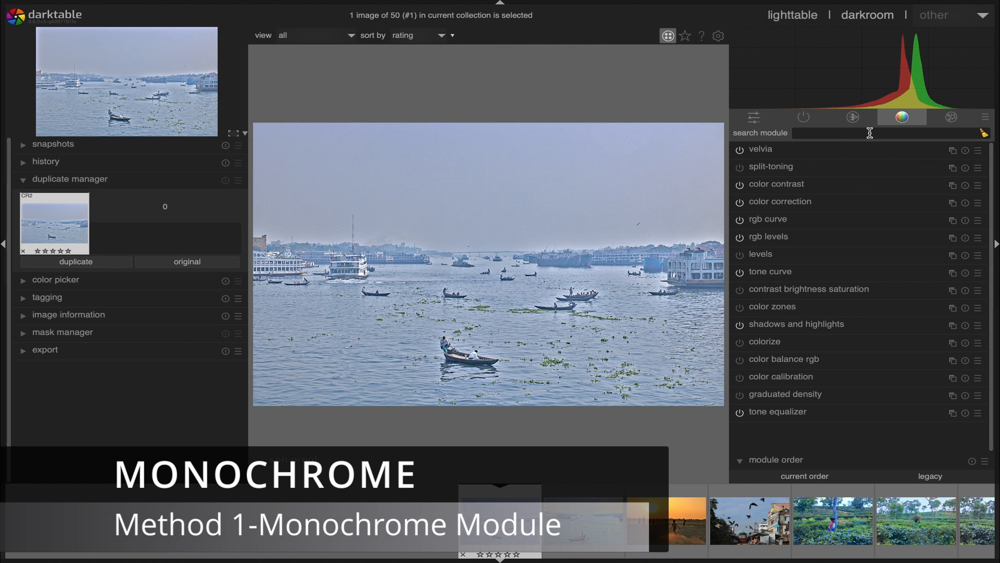
# Enable monochrome via 'mo' search and move its virtual color filter toward green, then collapse it.
pyautogui.write('mo')
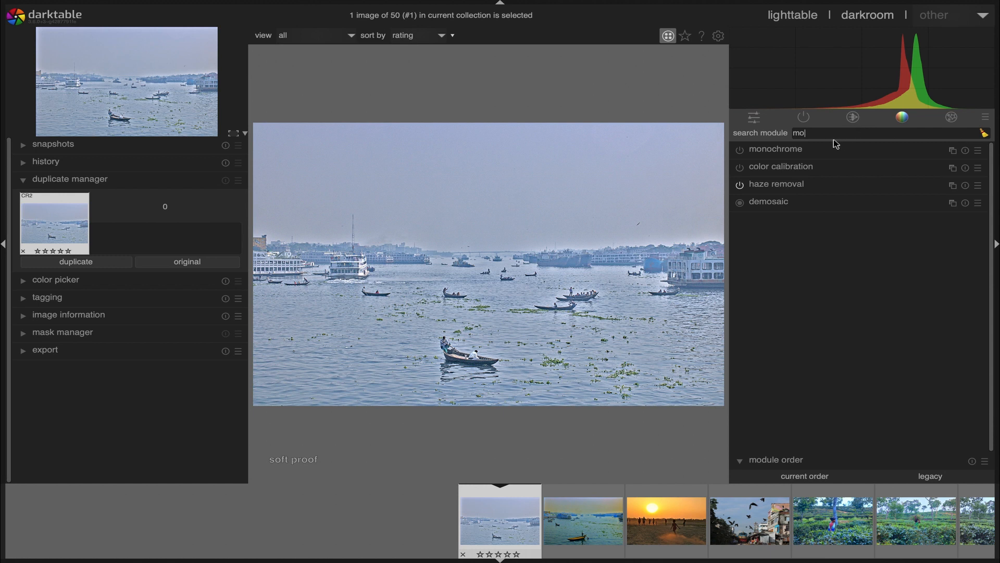
pyautogui.click(776, 148)
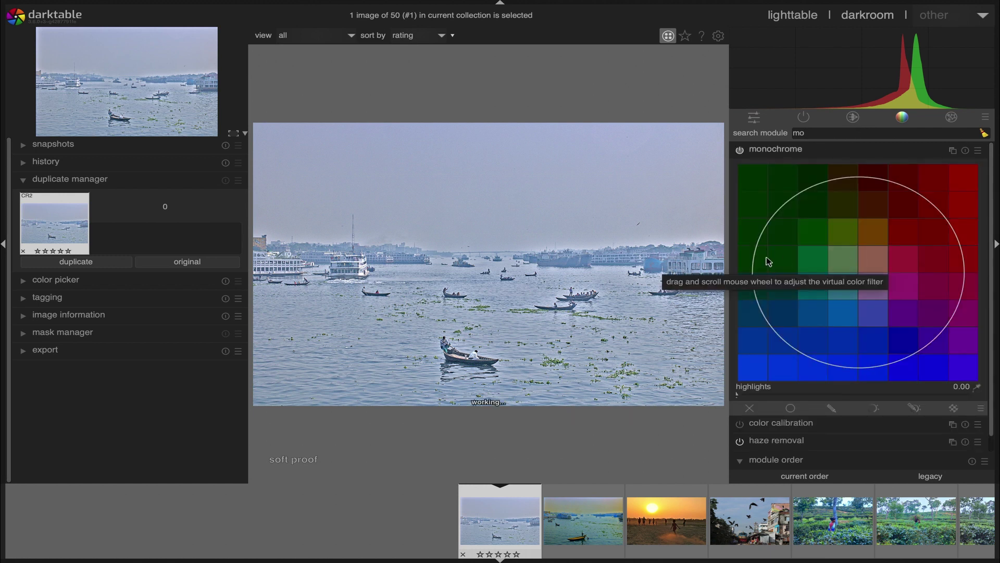
pyautogui.click(739, 149)
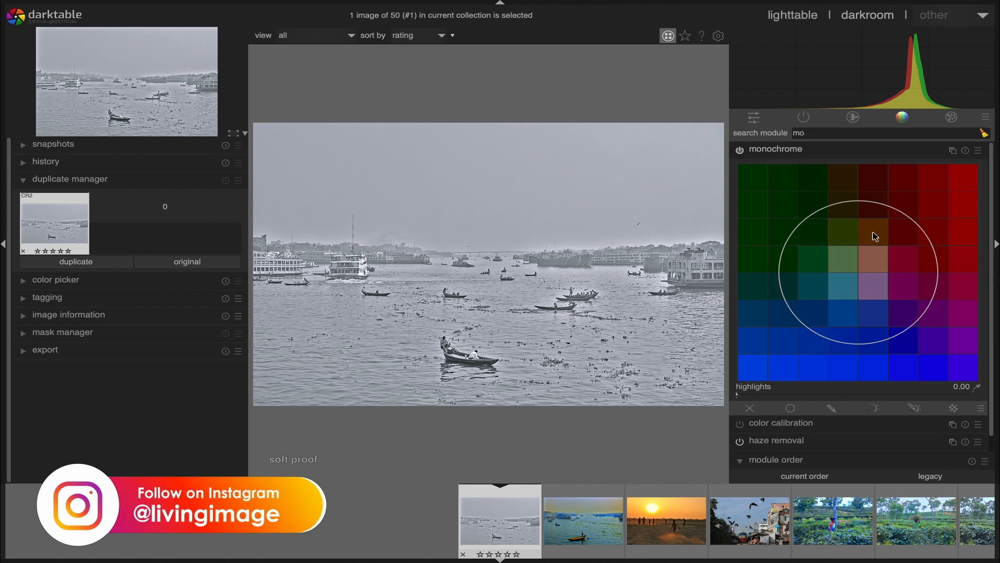
pyautogui.moveTo(874, 236); pyautogui.dragTo(819, 246)
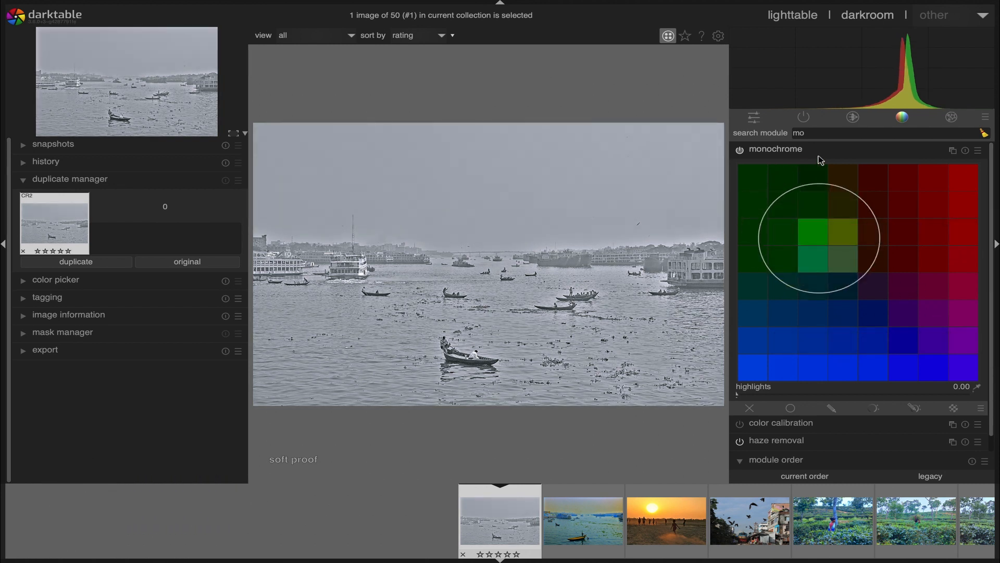
pyautogui.click(739, 150)
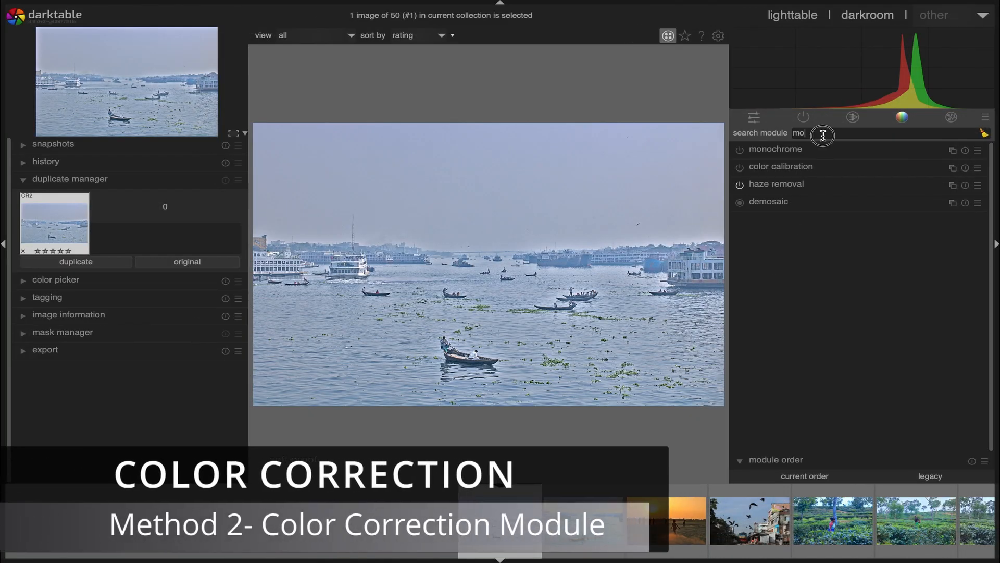
# Drop color correction saturation toward zero via 'colo' search and adjust its split-toning line.
pyautogui.write('color')
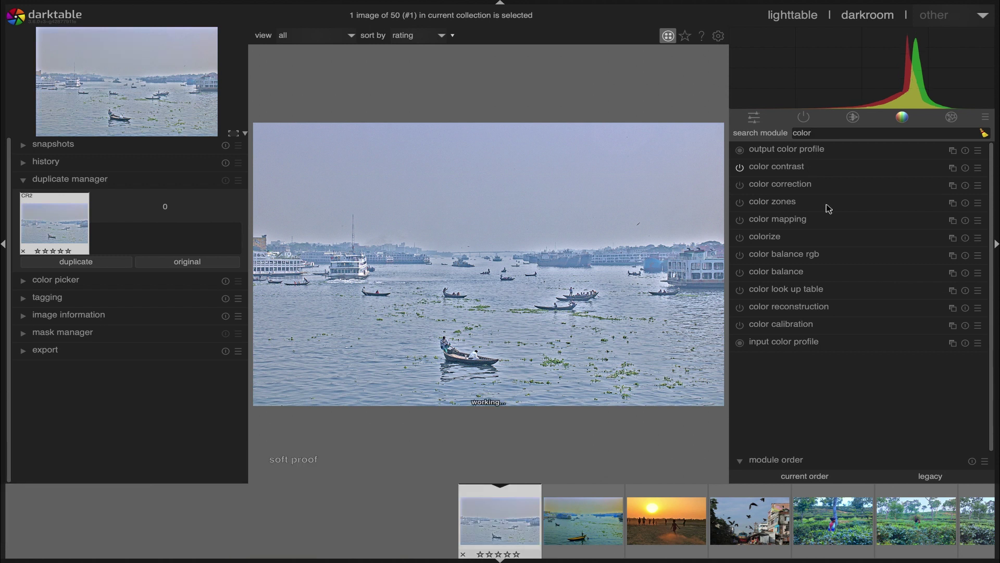
pyautogui.click(738, 184)
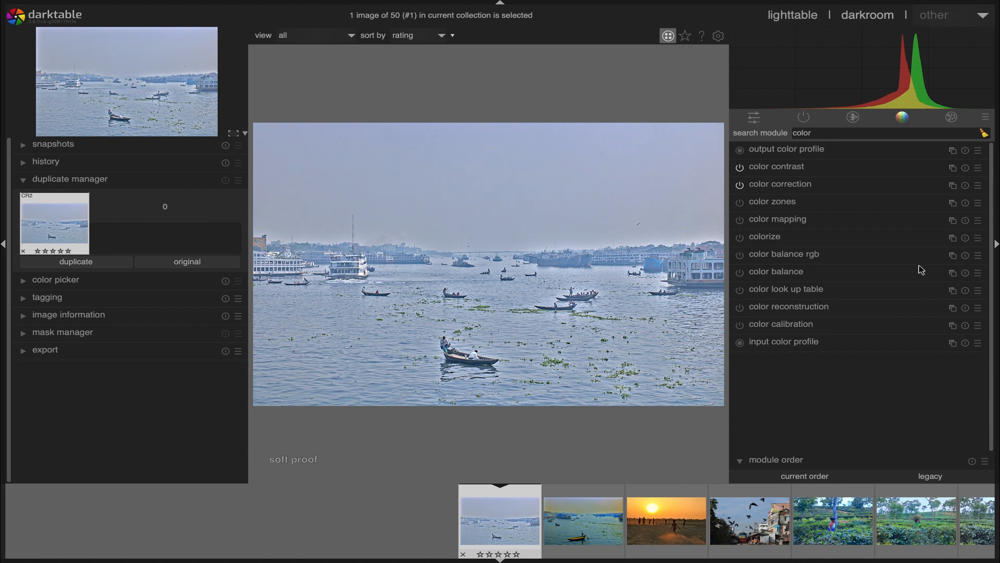
pyautogui.click(779, 184)
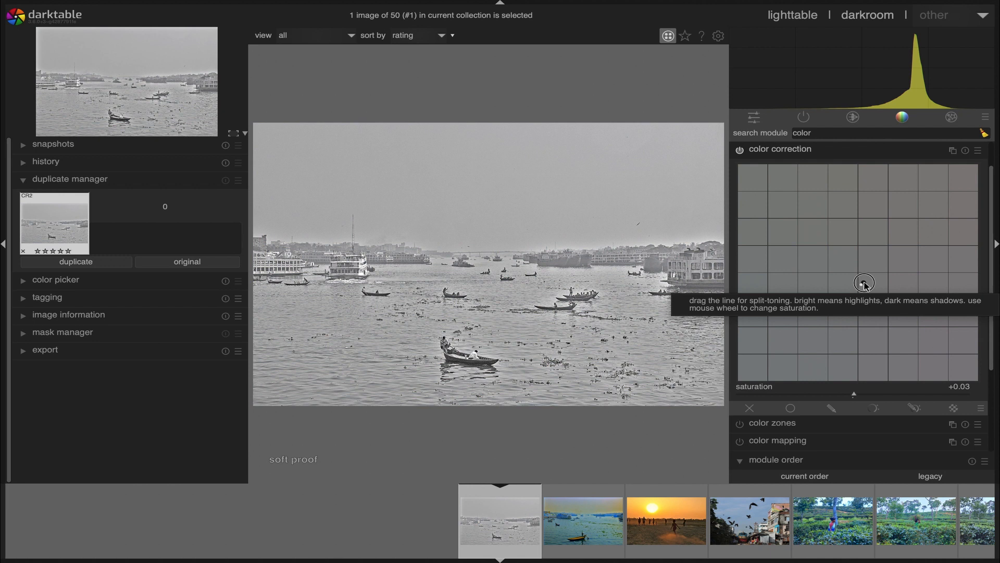
pyautogui.moveTo(865, 282); pyautogui.dragTo(824, 280)
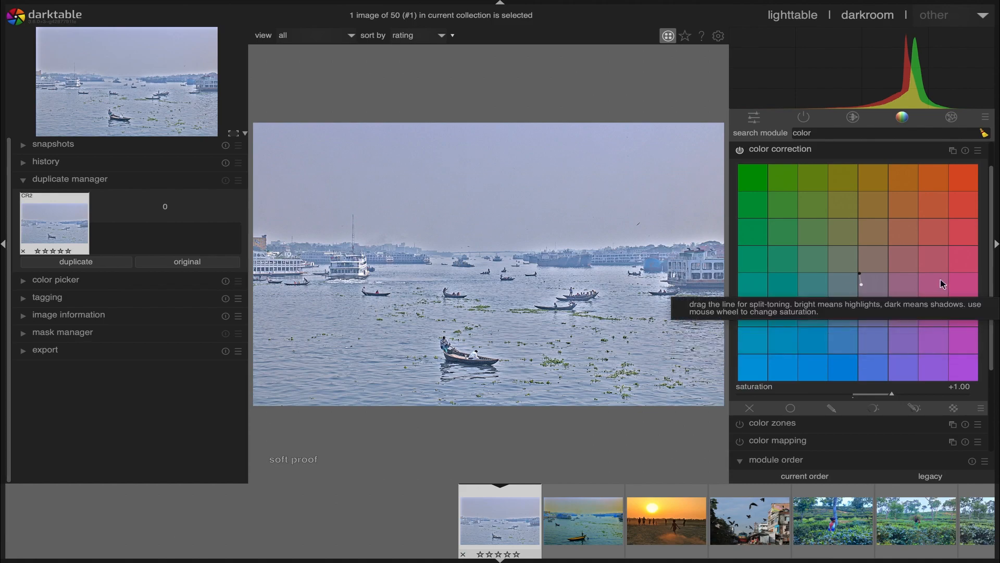
pyautogui.click(819, 137)
pyautogui.write(' c')
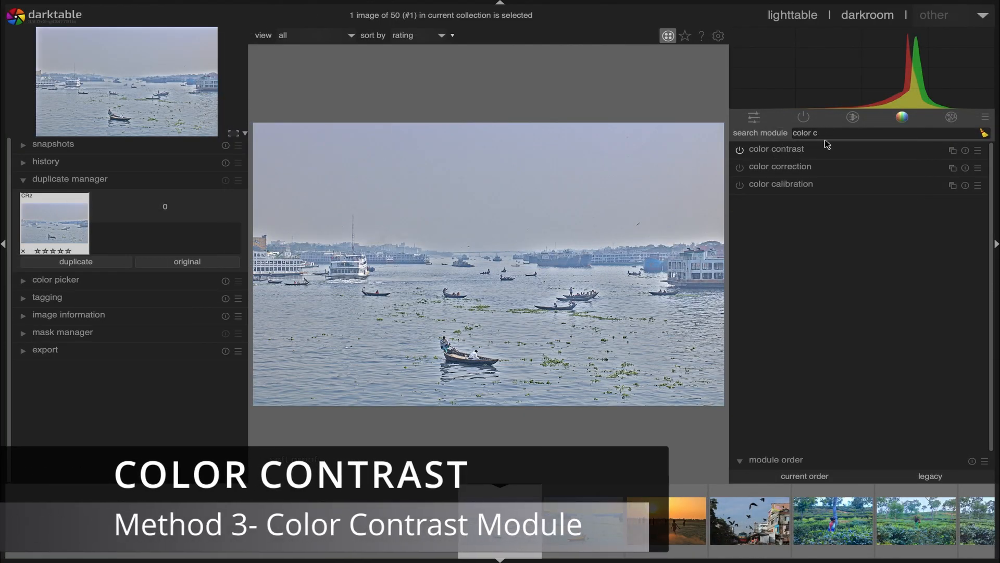
# Expand the color contrast module, showing green-magenta 1.11 and blue-yellow 1.14.
pyautogui.click(777, 148)
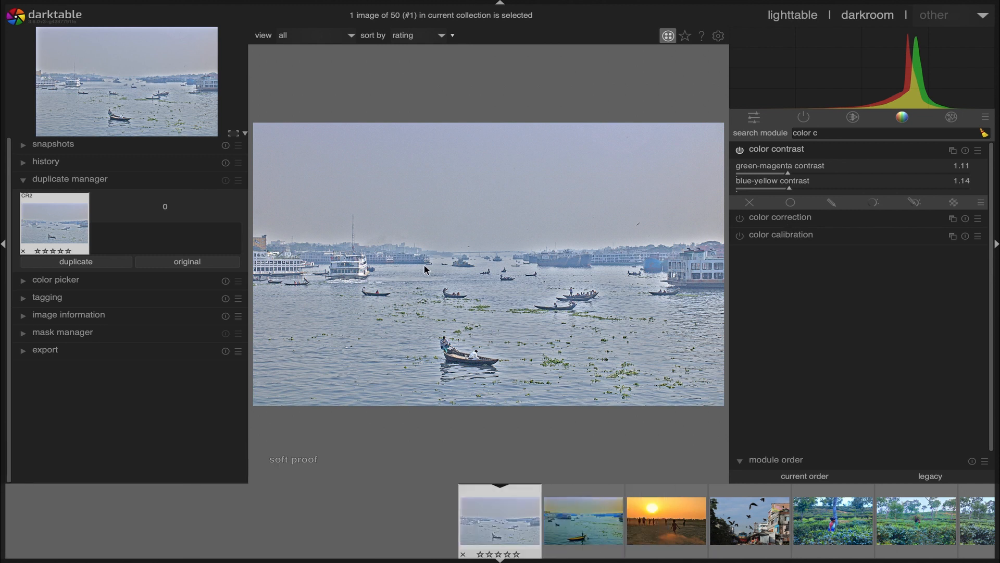
pyautogui.moveTo(786, 329)
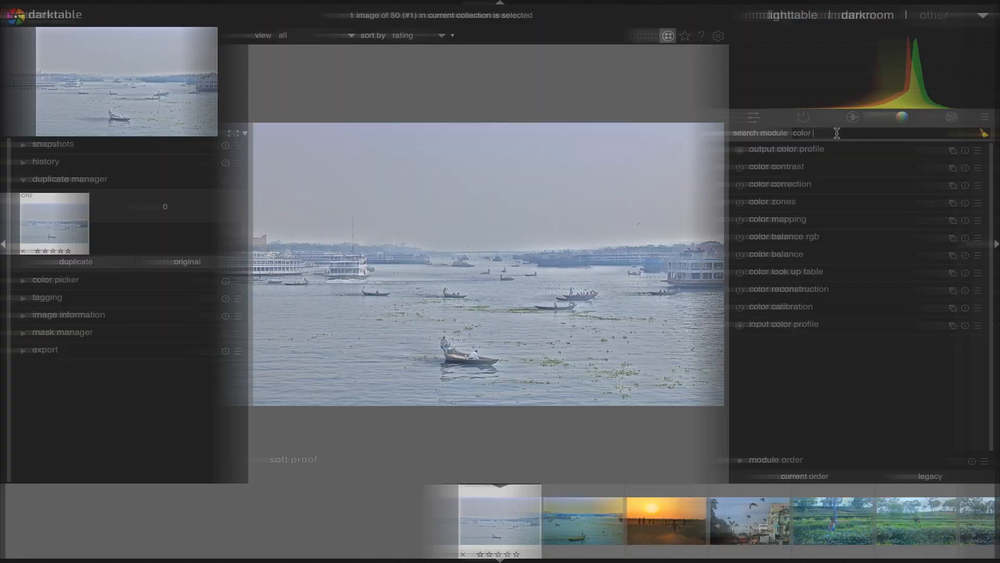
# Enable color zones via 'zo' search, view its hue curve, and return to the saturation curve.
pyautogui.write('zo')
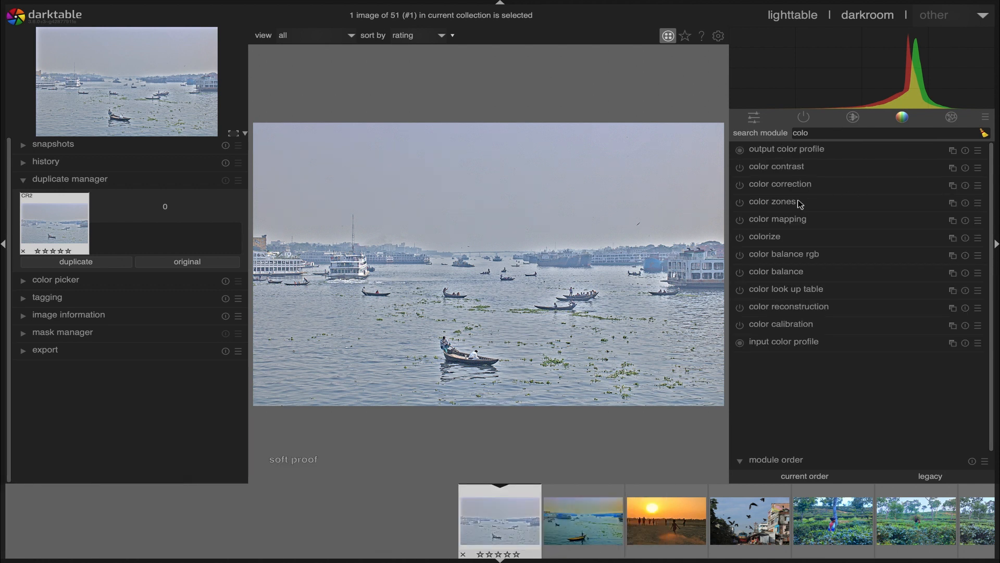
pyautogui.click(740, 202)
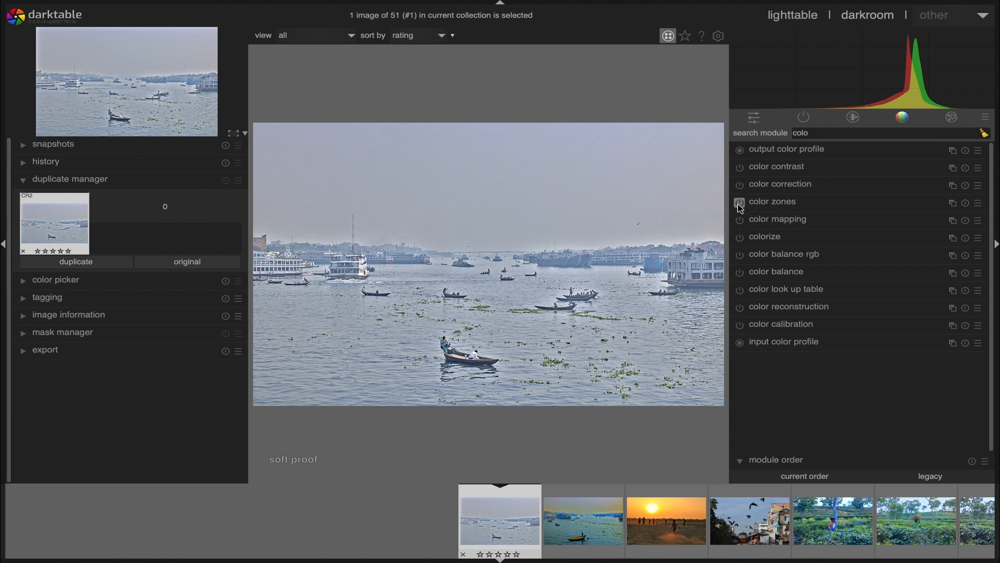
pyautogui.click(772, 201)
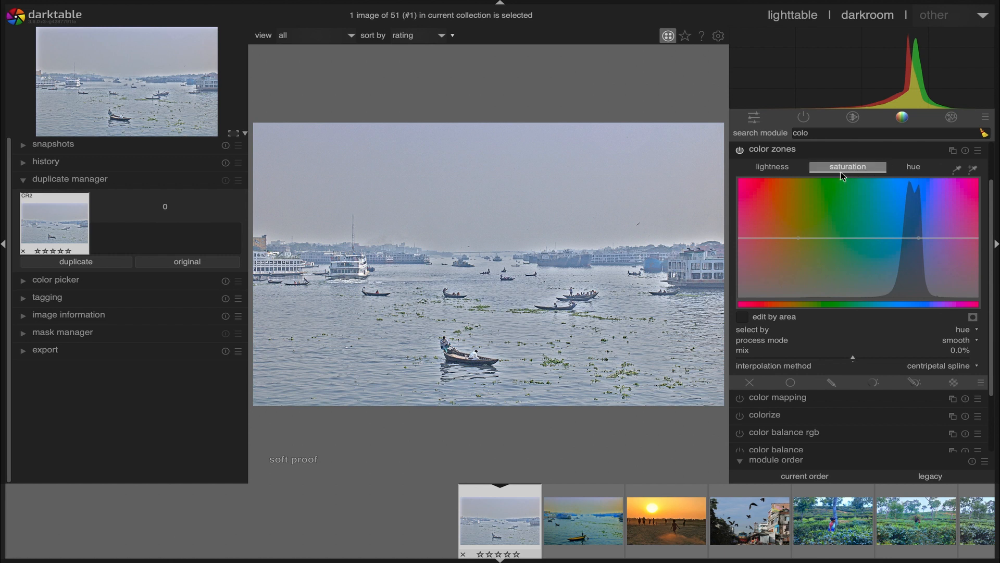
pyautogui.moveTo(883, 240)
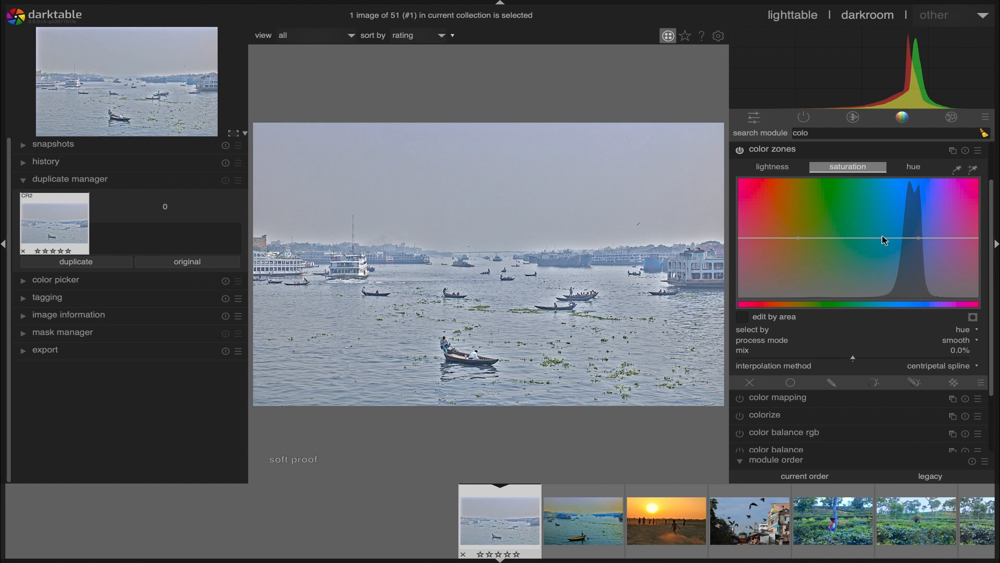
pyautogui.click(914, 167)
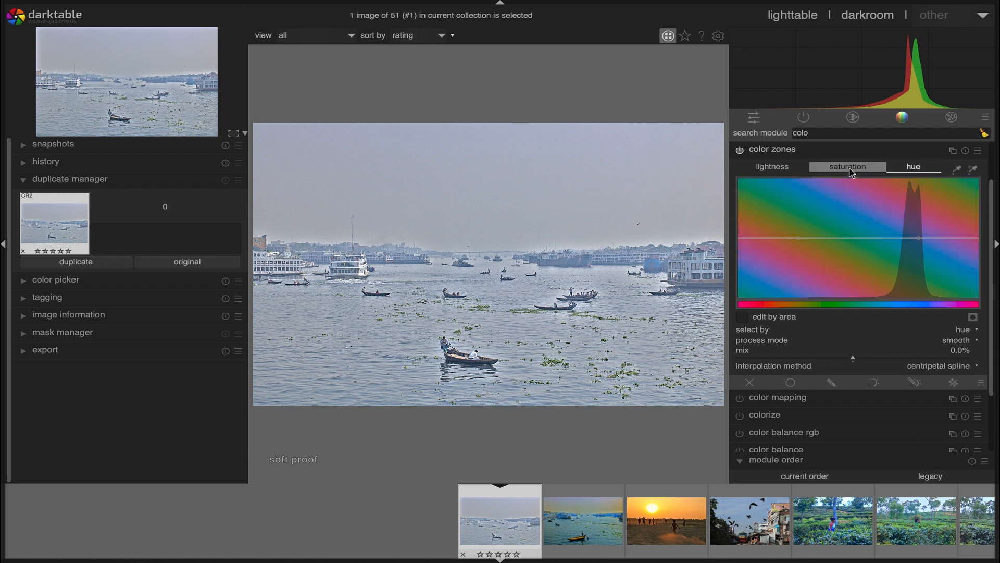
pyautogui.click(847, 166)
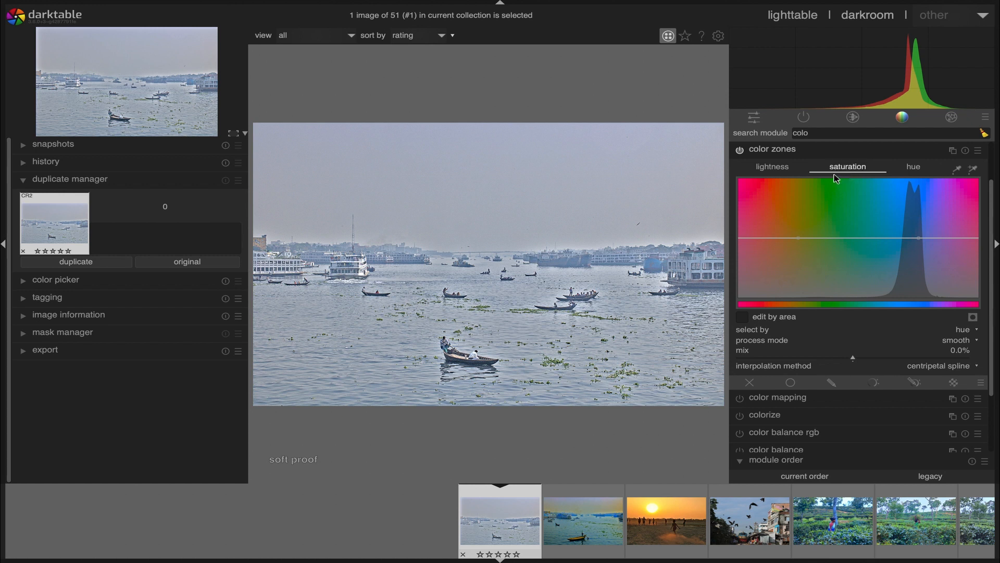
pyautogui.moveTo(807, 181)
pyautogui.write('r zo')
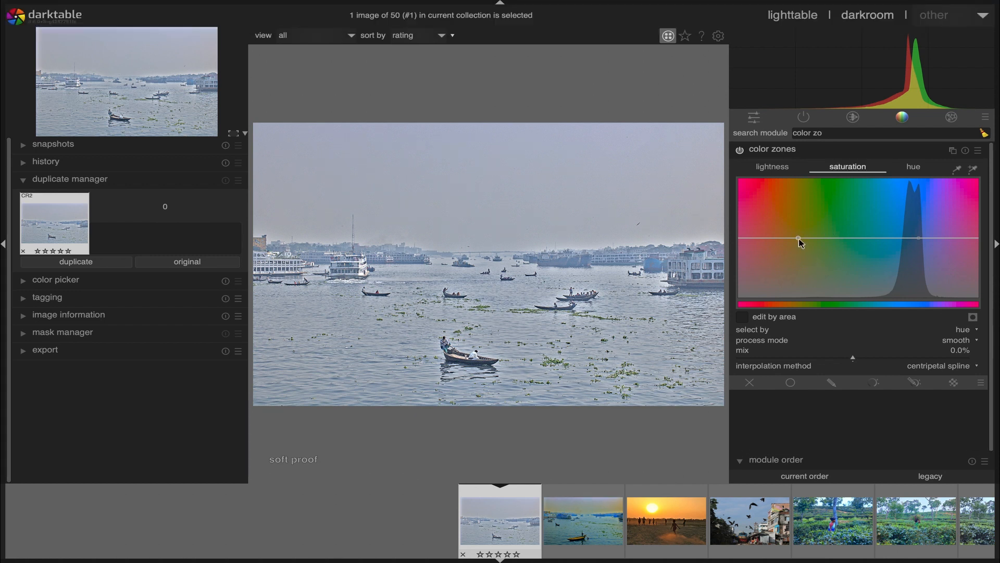
pyautogui.moveTo(801, 243); pyautogui.dragTo(922, 245)
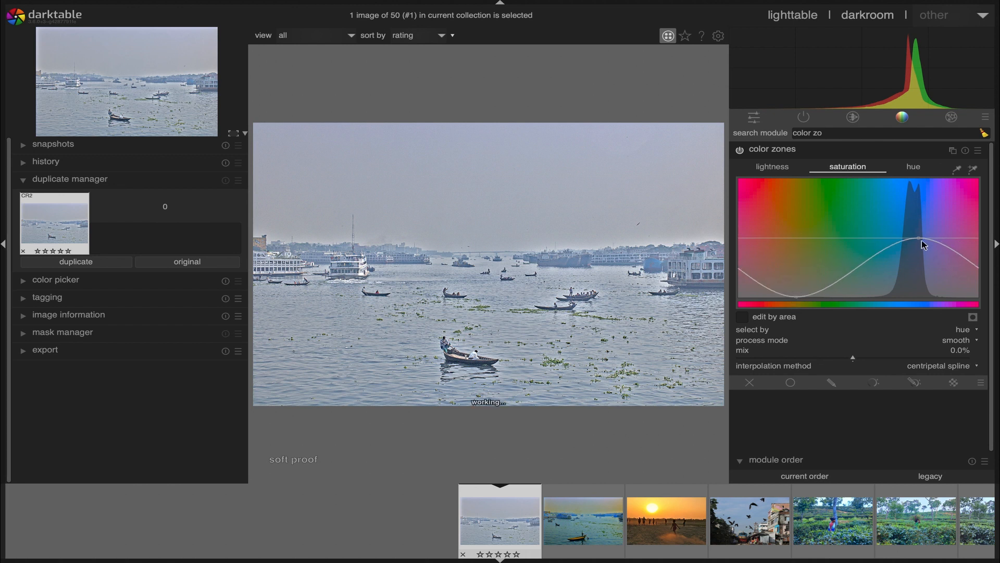
pyautogui.moveTo(922, 246); pyautogui.dragTo(922, 300)
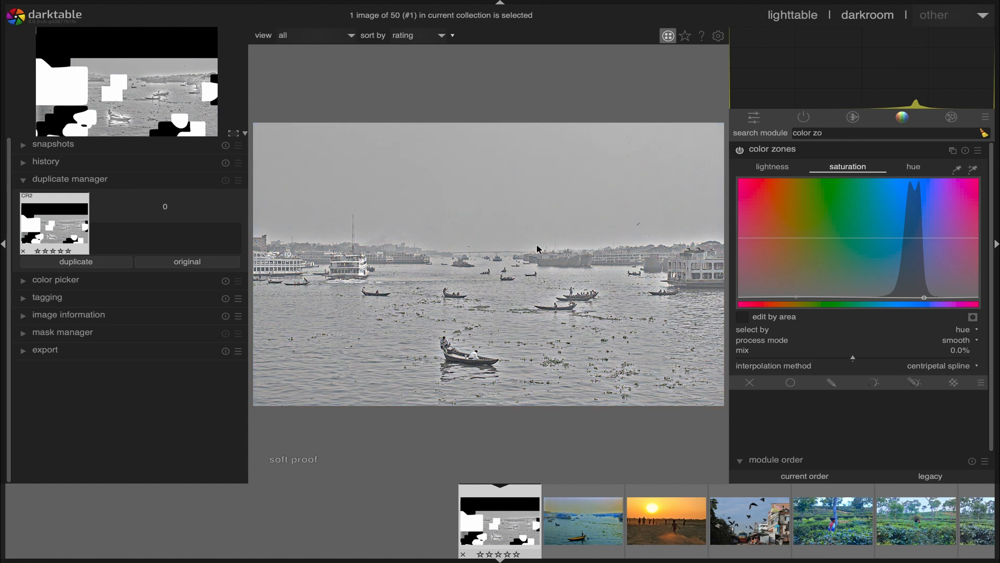
pyautogui.click(913, 167)
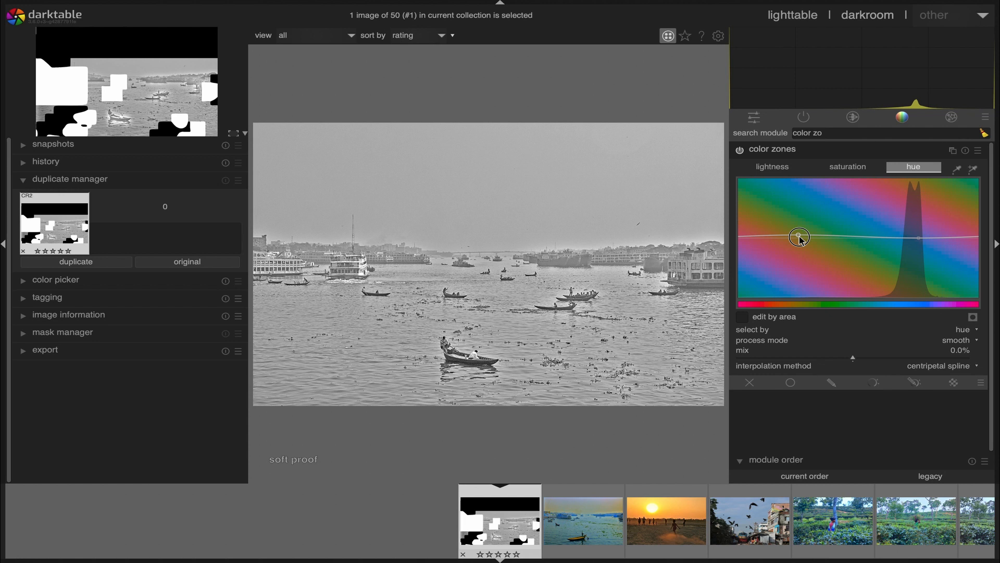
pyautogui.moveTo(799, 237); pyautogui.dragTo(799, 240)
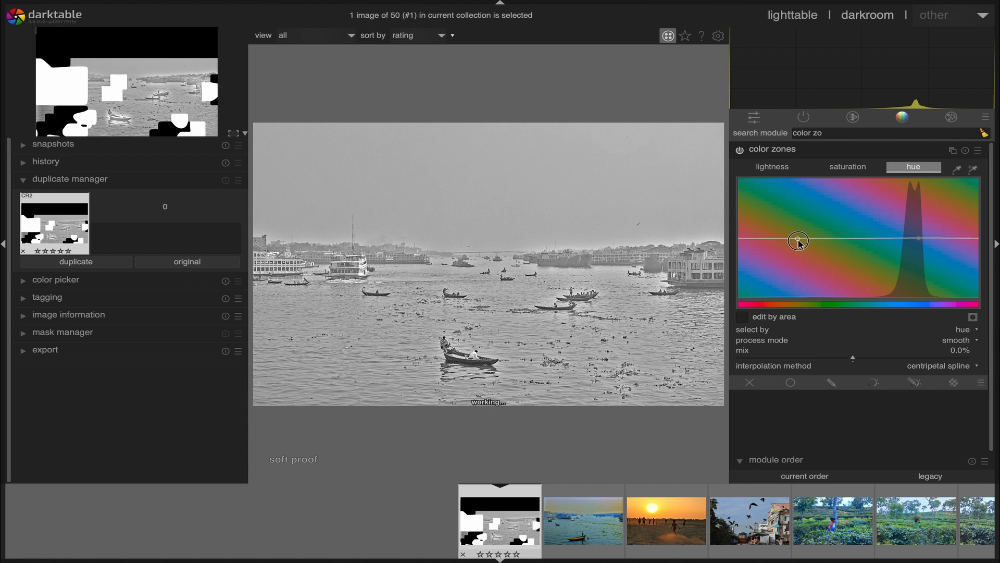
pyautogui.moveTo(799, 241); pyautogui.dragTo(795, 304)
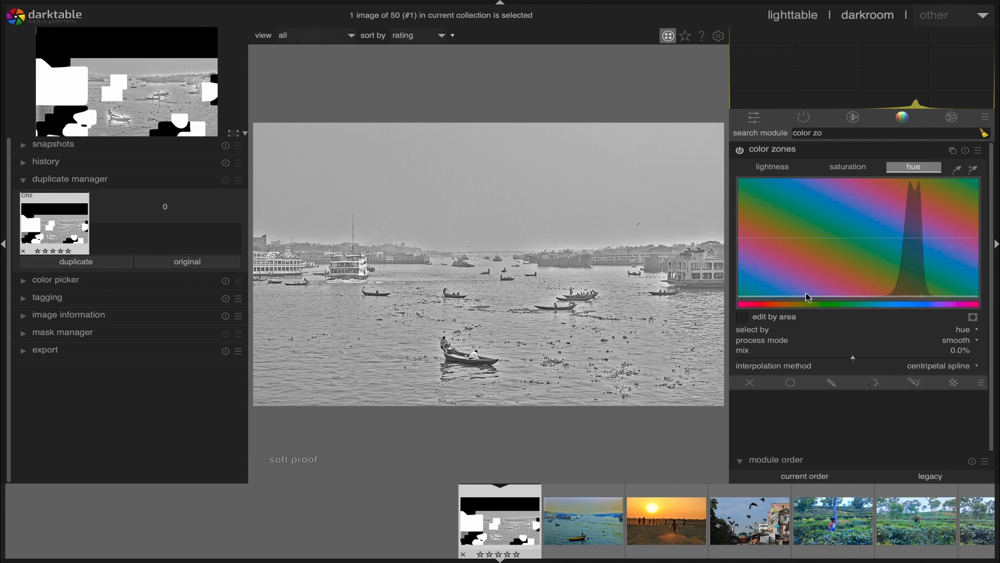
pyautogui.moveTo(807, 297); pyautogui.dragTo(929, 246)
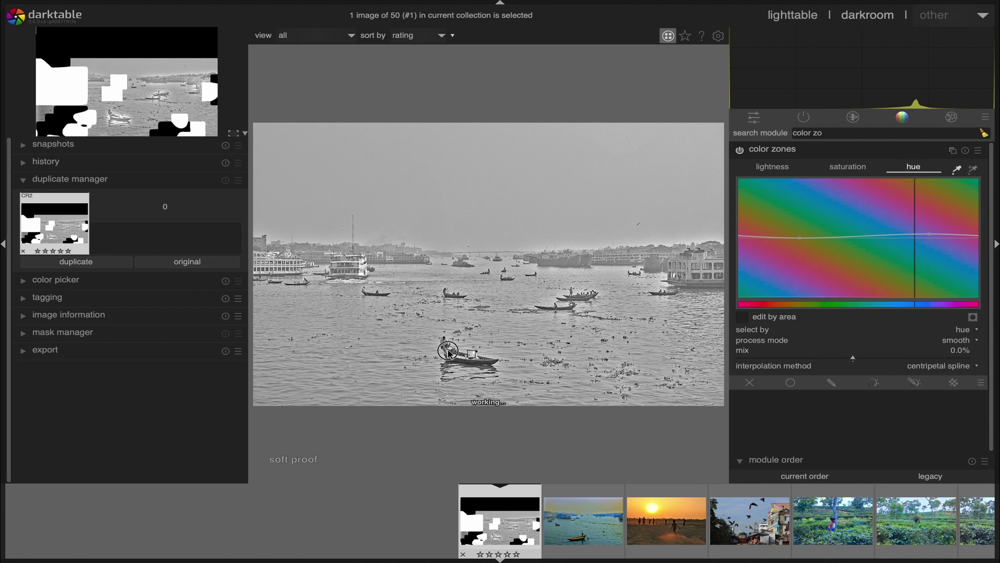
pyautogui.click(847, 167)
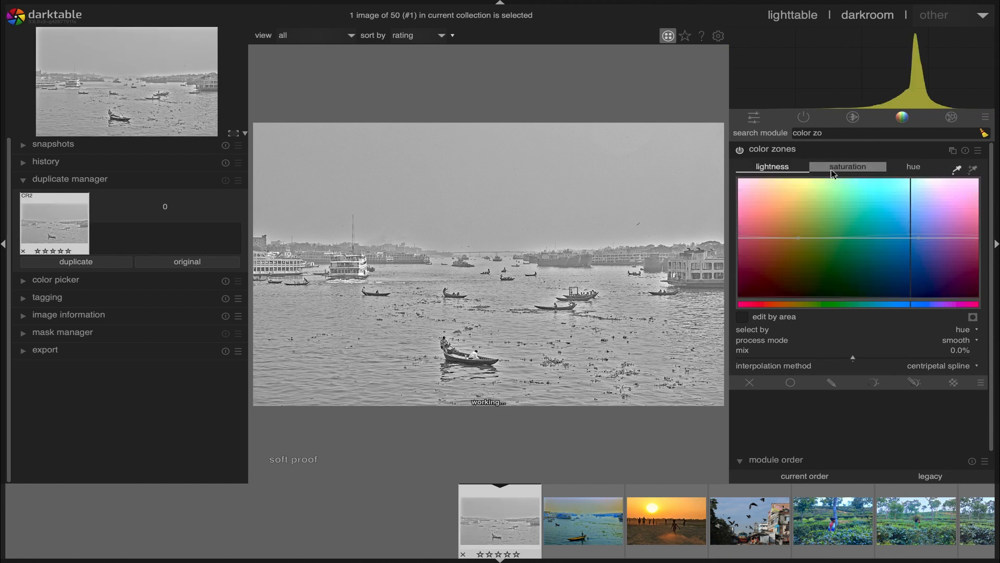
pyautogui.click(847, 166)
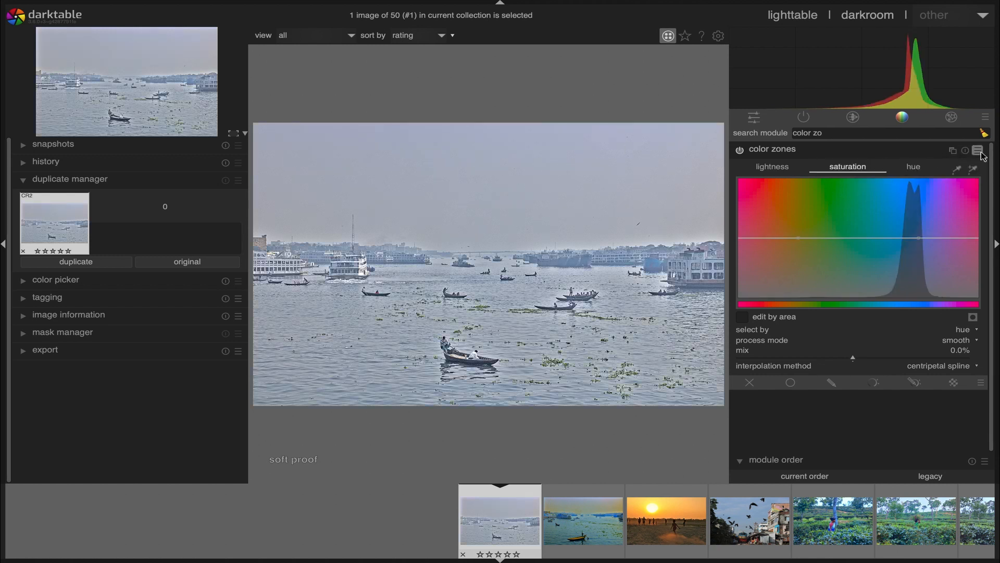
# Apply the 'black & white film' preset, then 'black white and skin tones', in color zones.
pyautogui.click(981, 151)
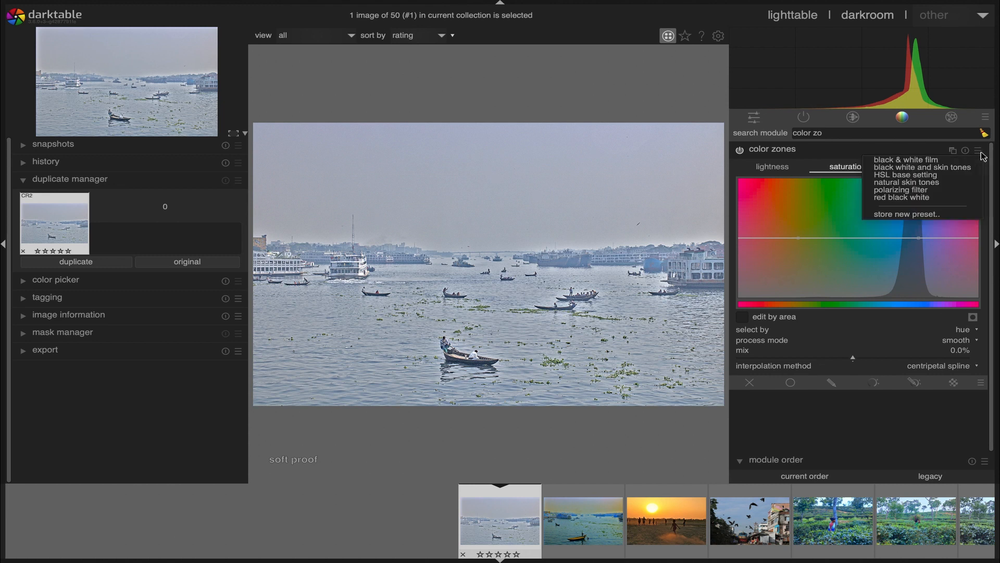
pyautogui.moveTo(901, 161)
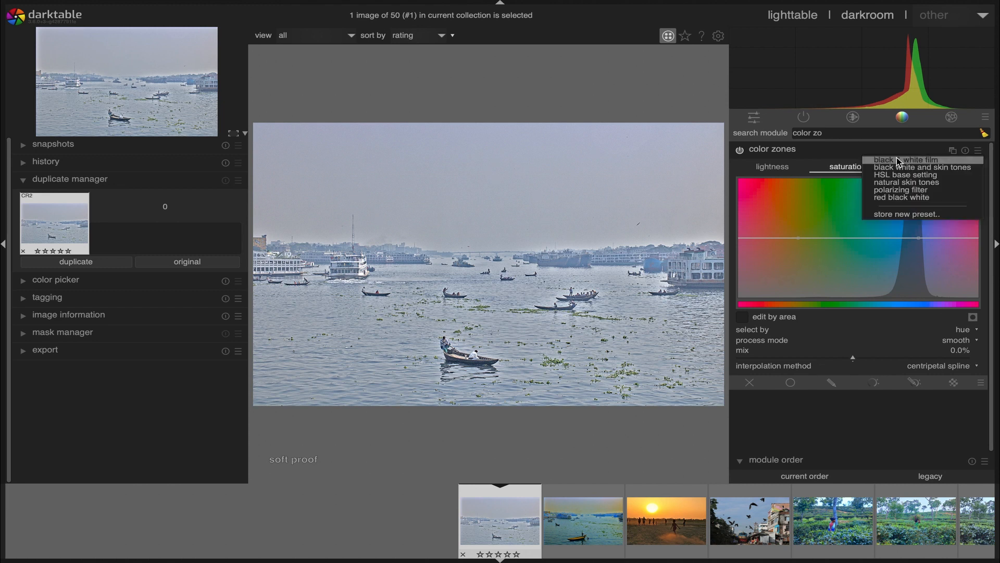
pyautogui.click(900, 159)
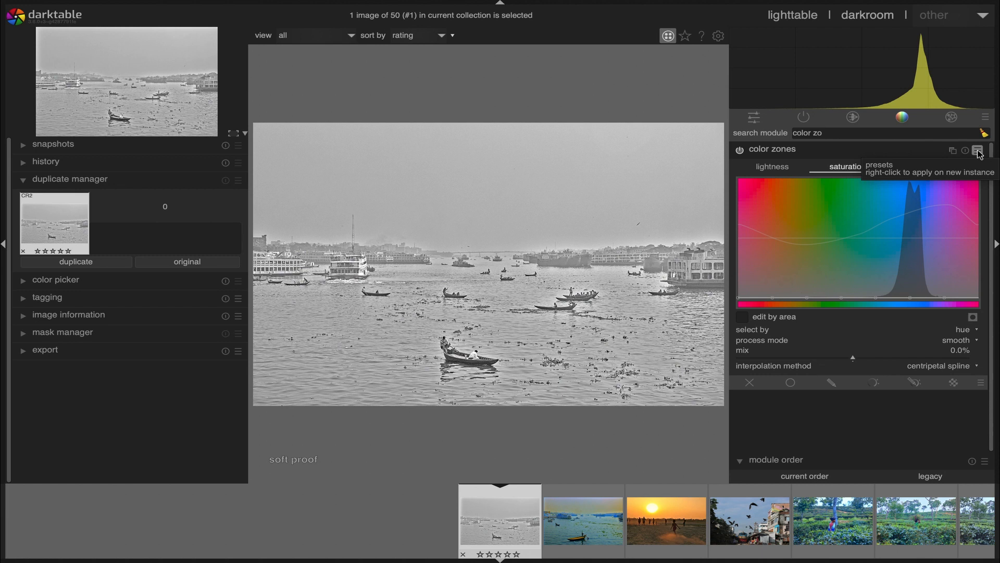
pyautogui.click(976, 150)
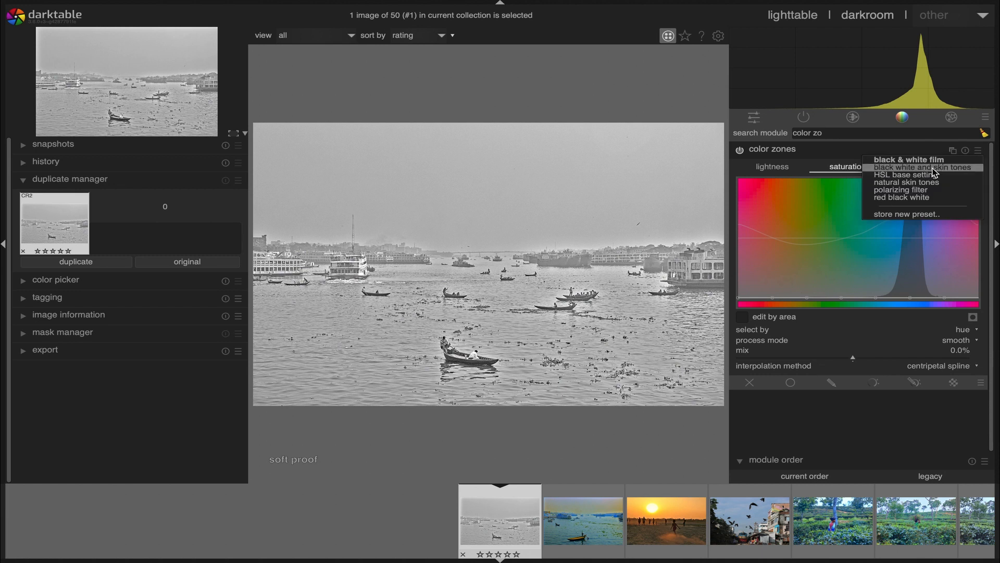
pyautogui.click(913, 166)
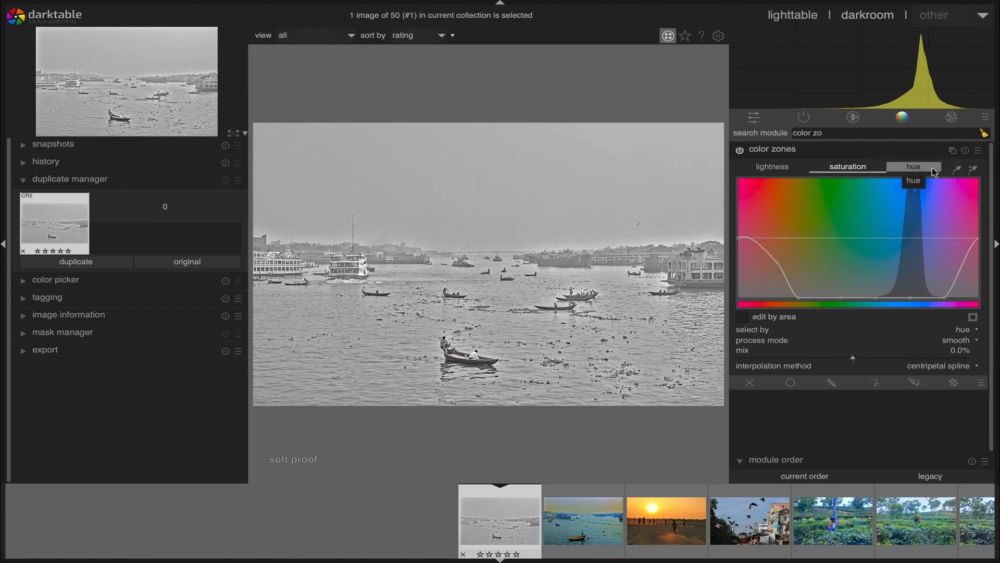
pyautogui.click(847, 165)
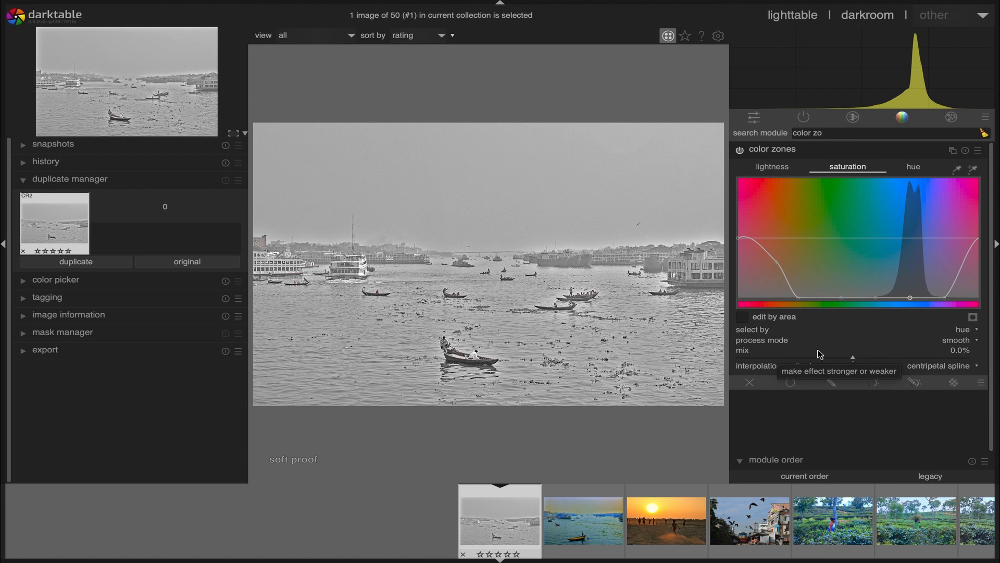
pyautogui.moveTo(329, 262)
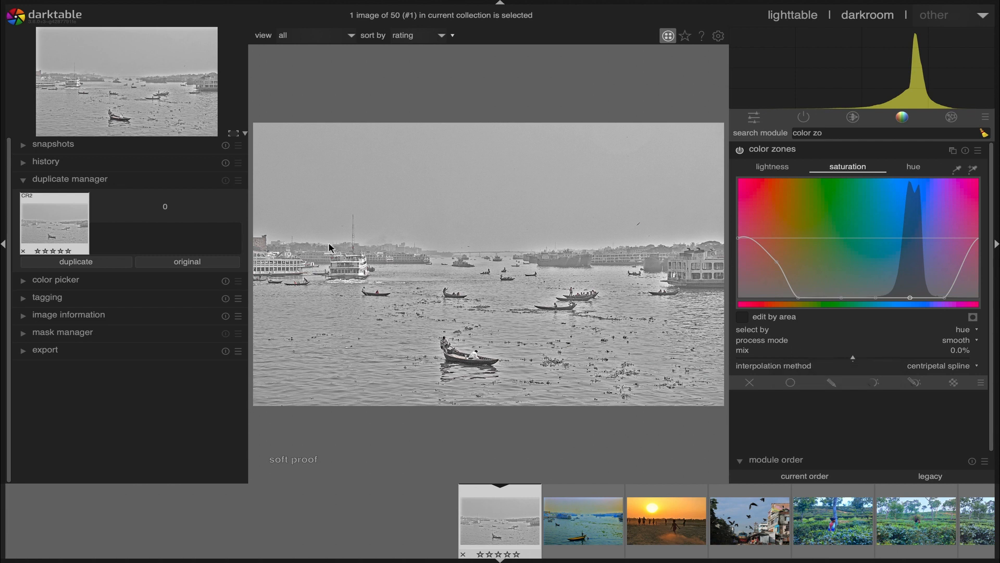